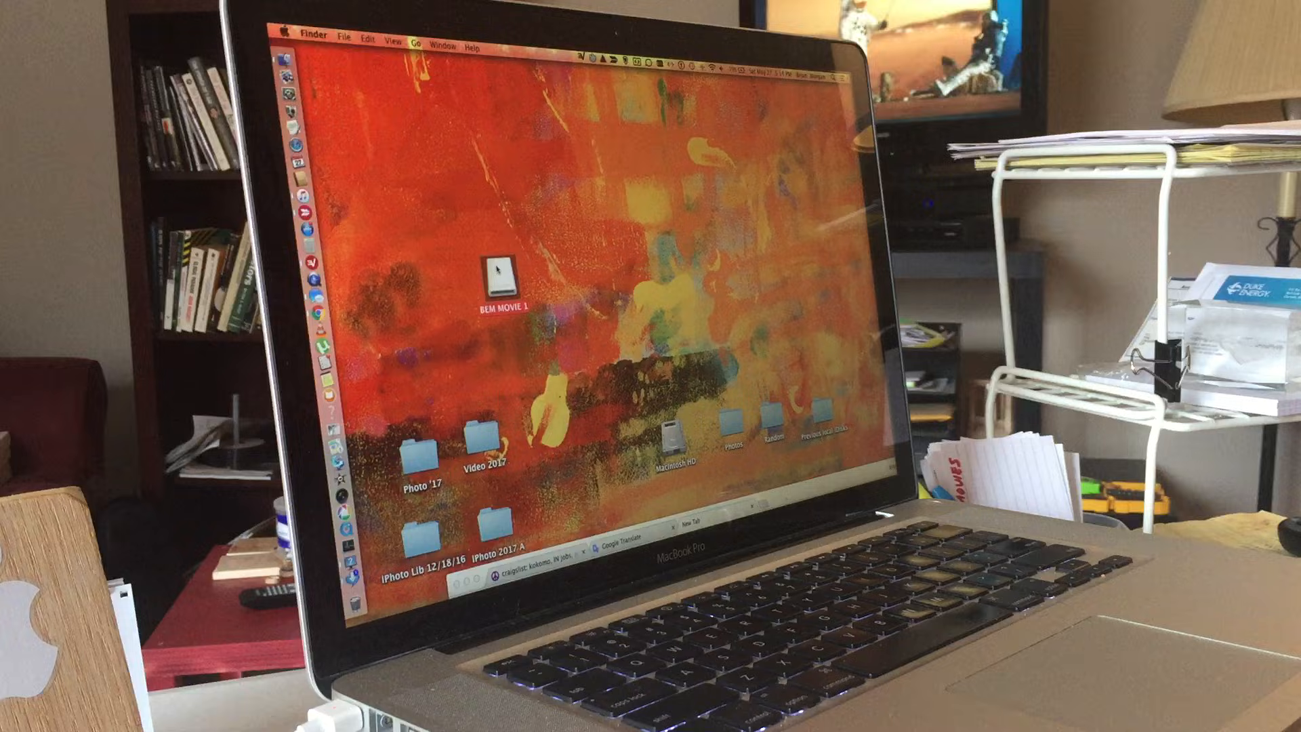
Step: Open the BEM MOVIE 1 flash drive and its Aftermath 2017 movie folder
{"action": "right_click", "coordinate": [499, 274]}
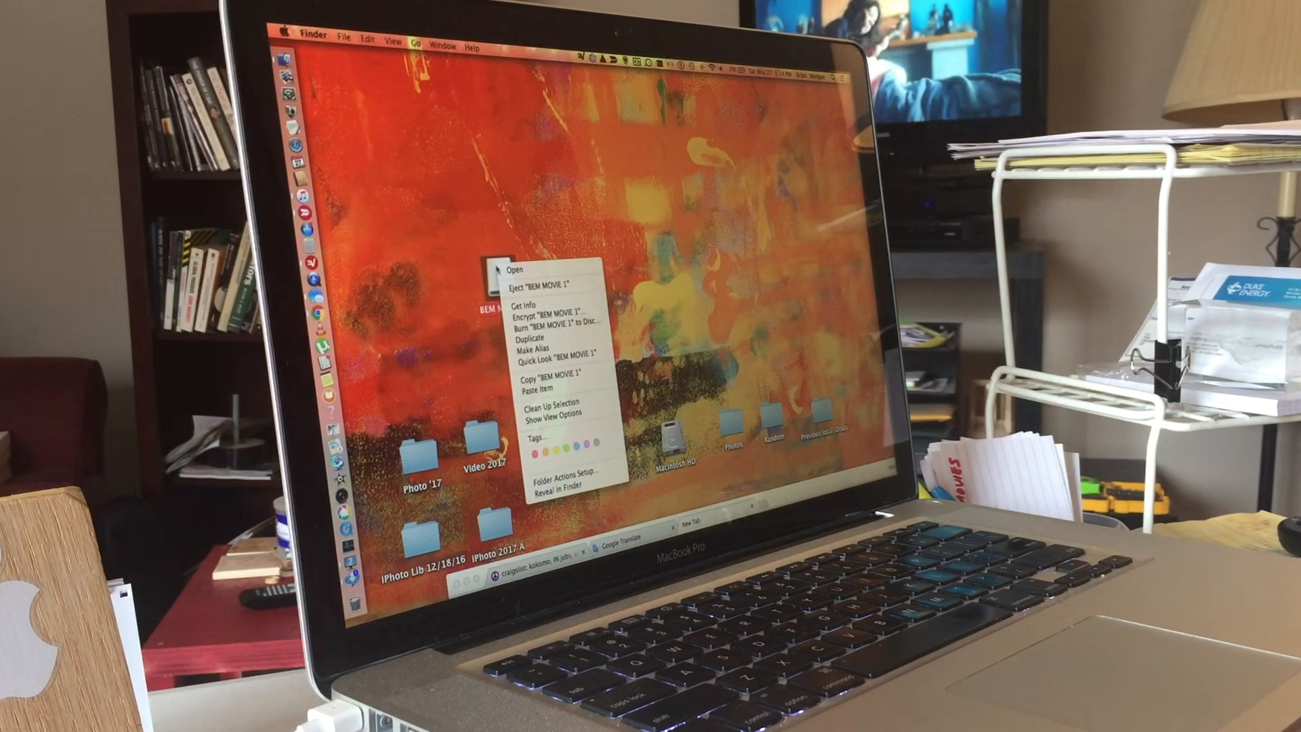
{"action": "mouse_move", "coordinate": [514, 272]}
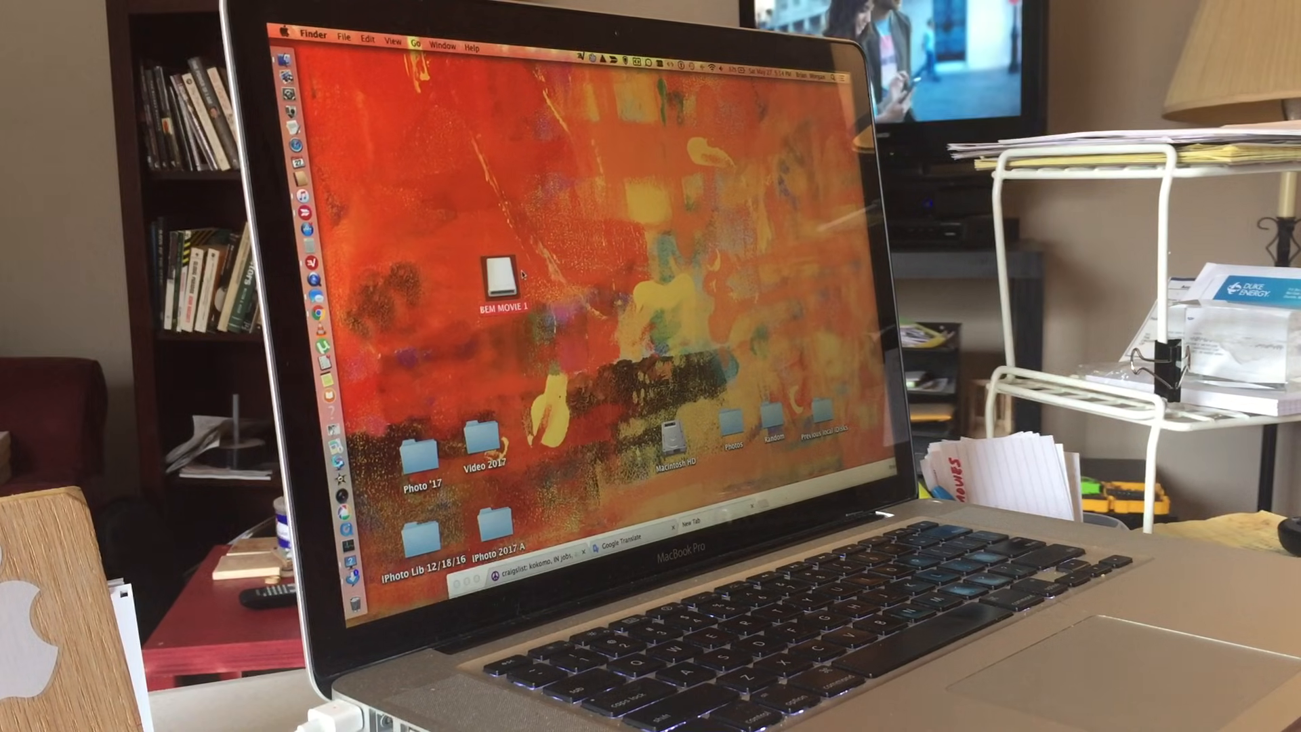
{"action": "double_click", "coordinate": [499, 274]}
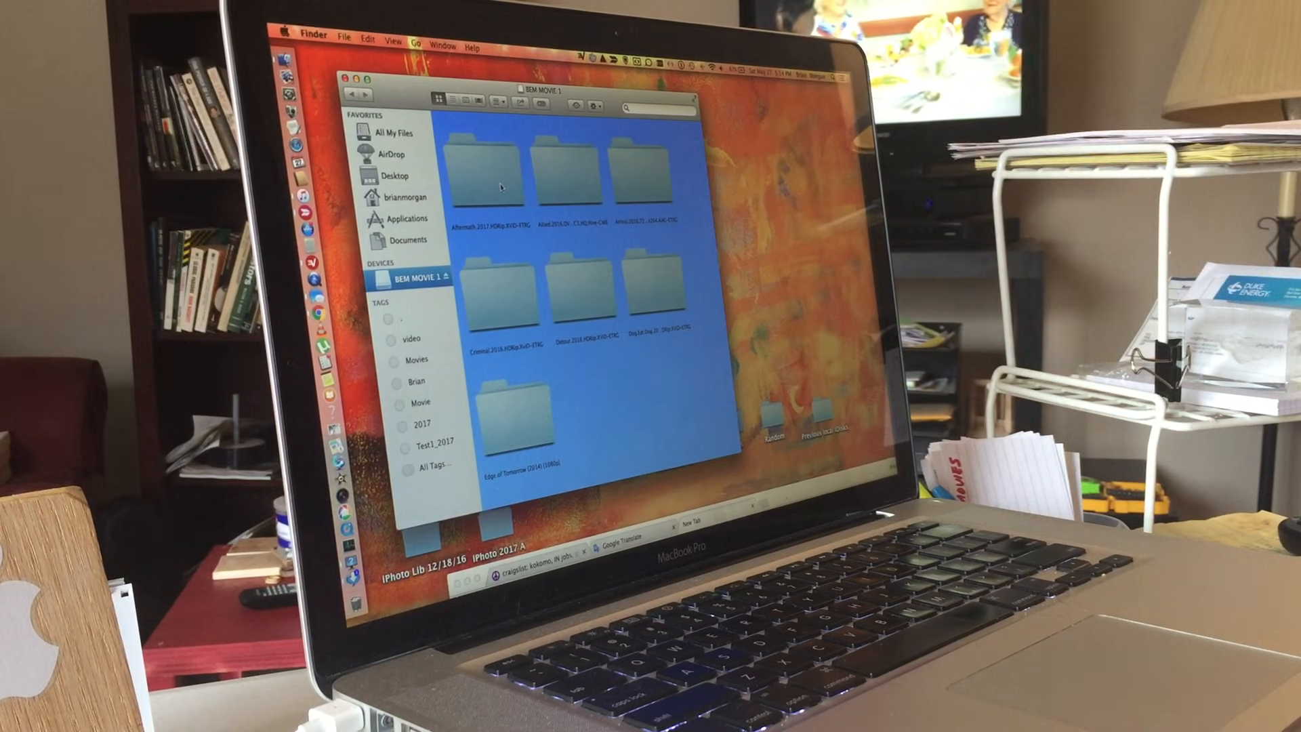
{"action": "right_click", "coordinate": [498, 174]}
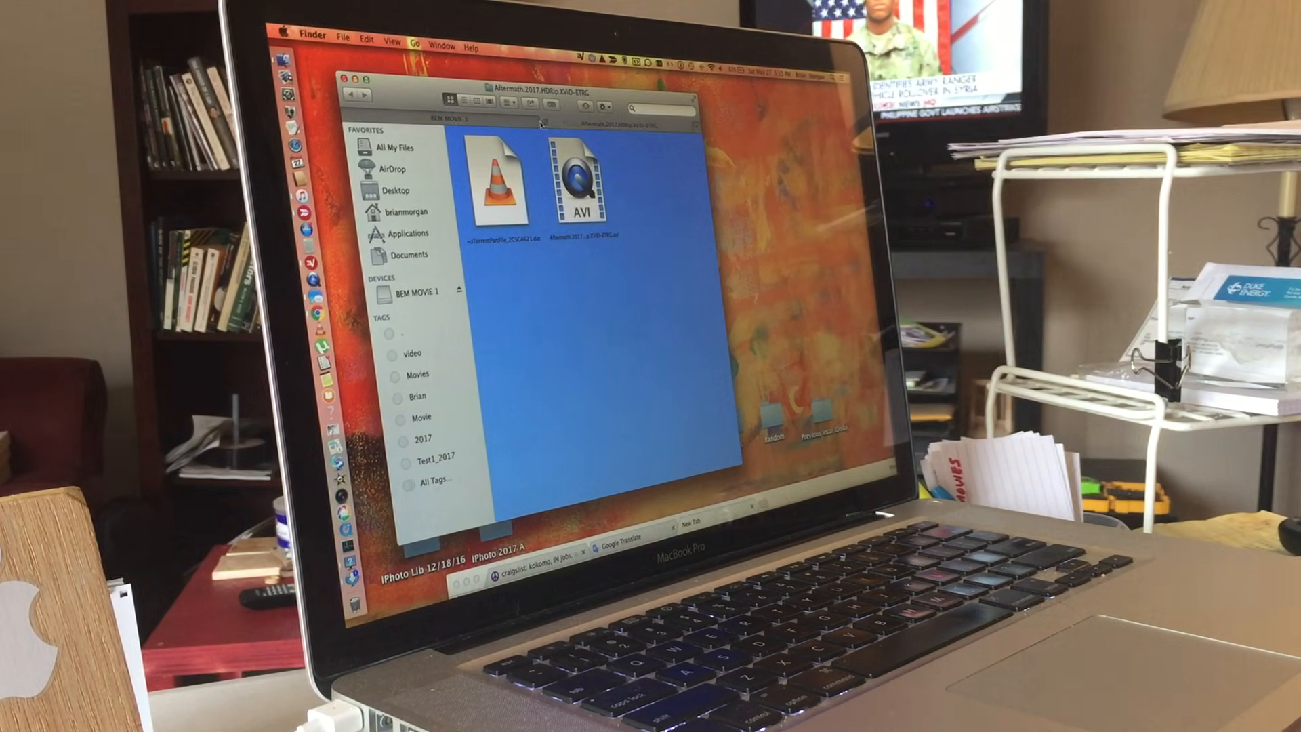
Step: Go back from Aftermath 2017 to the BEM MOVIE 1 drive's top-level movie folders
{"action": "left_click", "coordinate": [403, 292]}
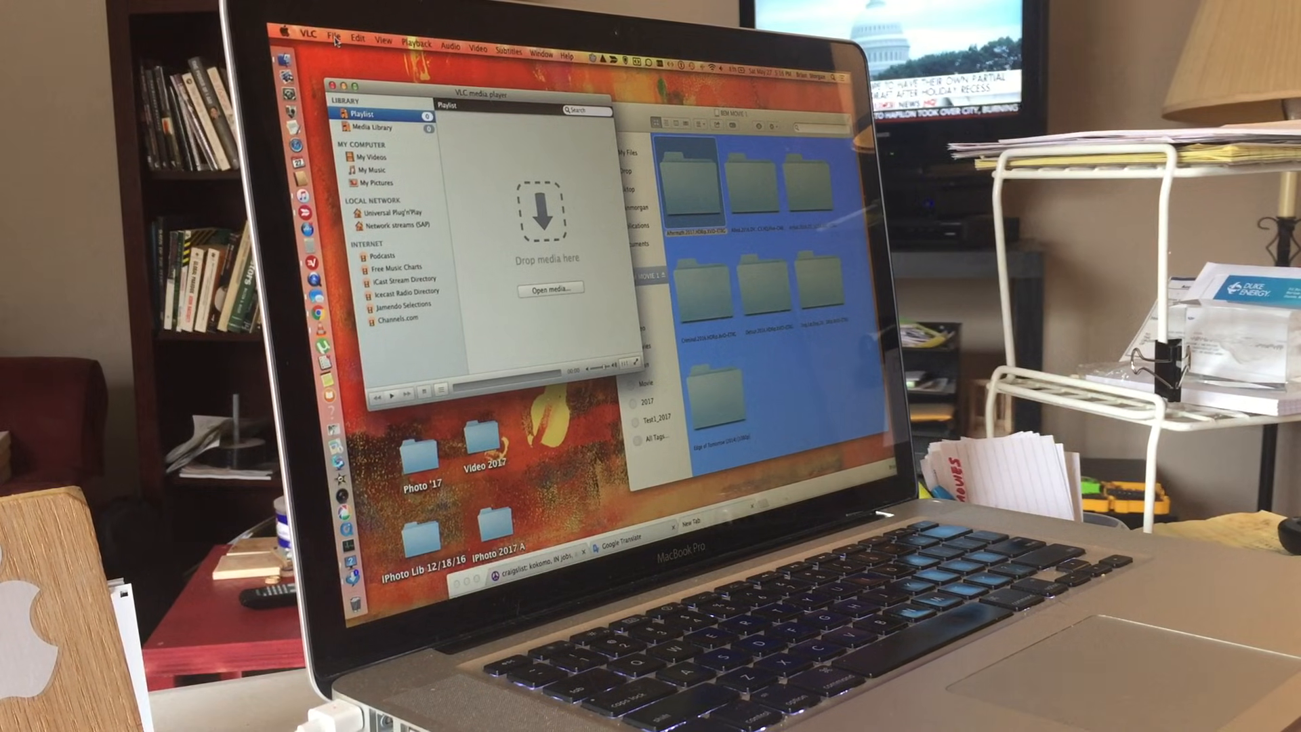
Step: Choose Open File from VLC's File menu
{"action": "left_click", "coordinate": [333, 34]}
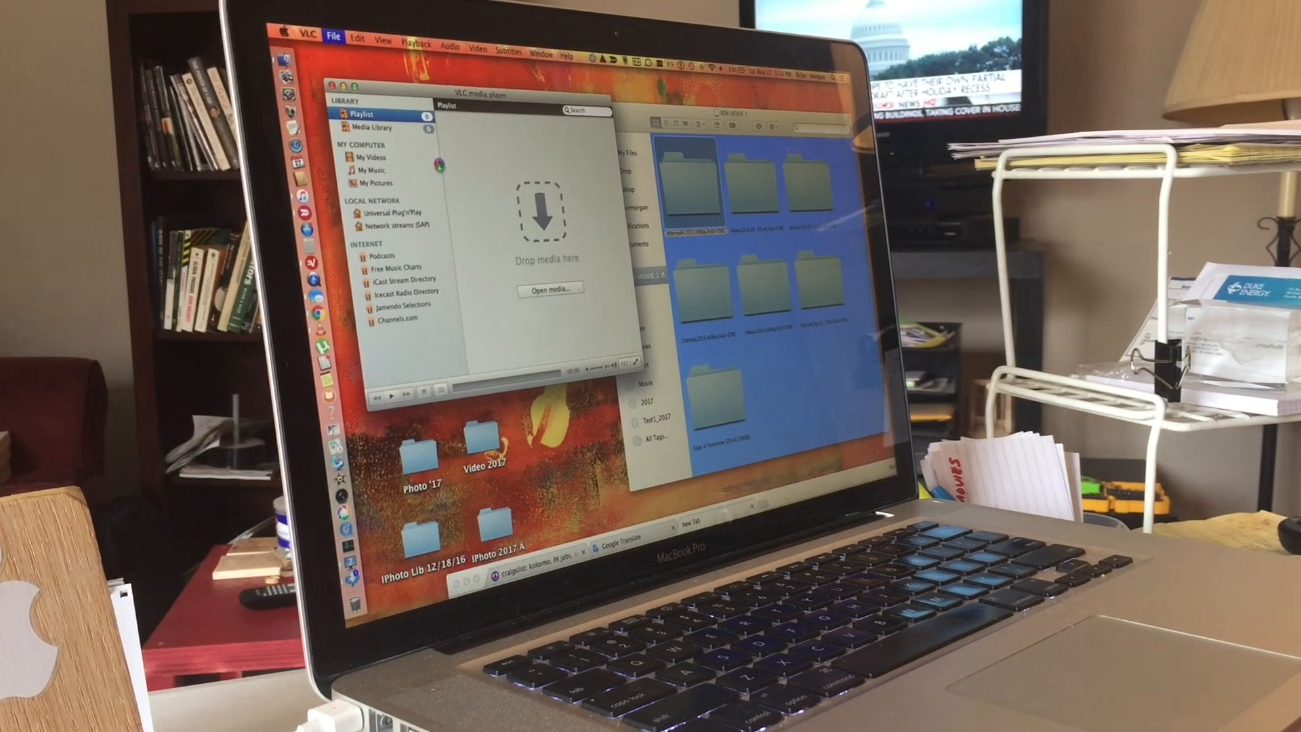
{"action": "left_click", "coordinate": [547, 291]}
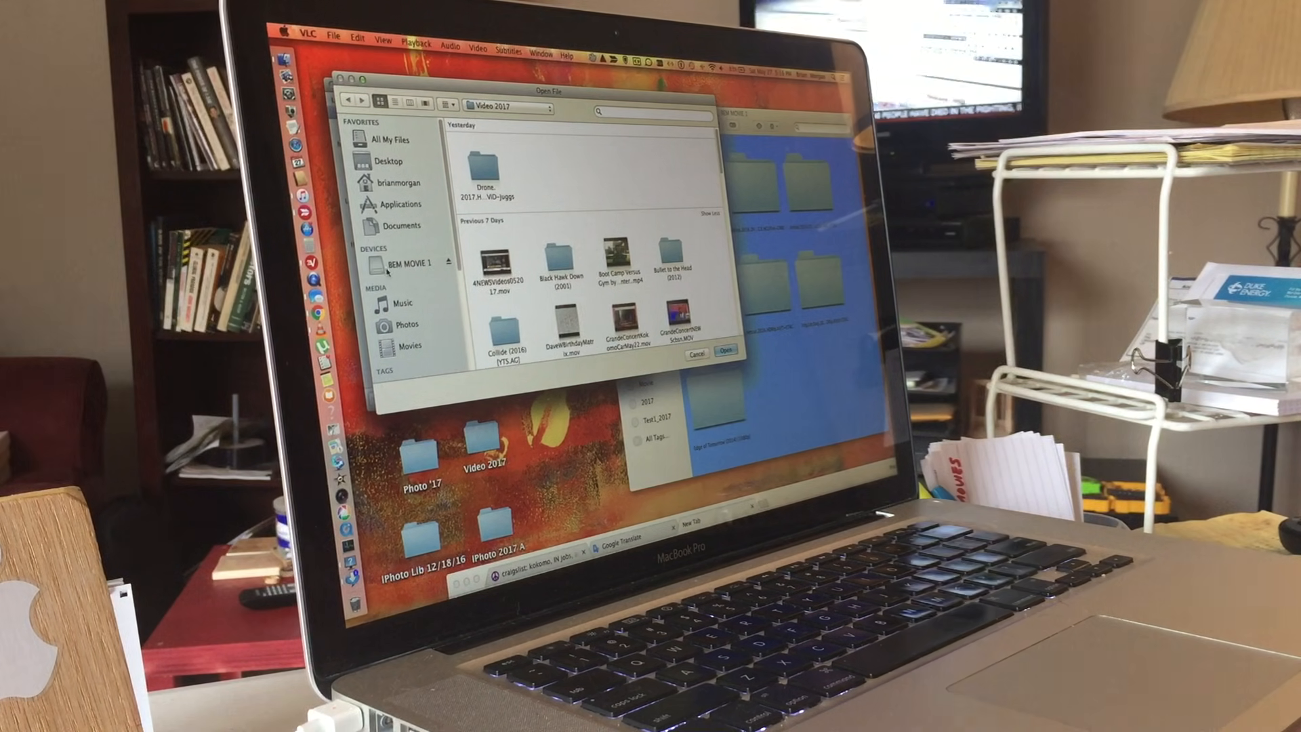
Step: Open the Arrival 2016 folder from the BEM MOVIE 1 drive in VLC
{"action": "left_click", "coordinate": [408, 263]}
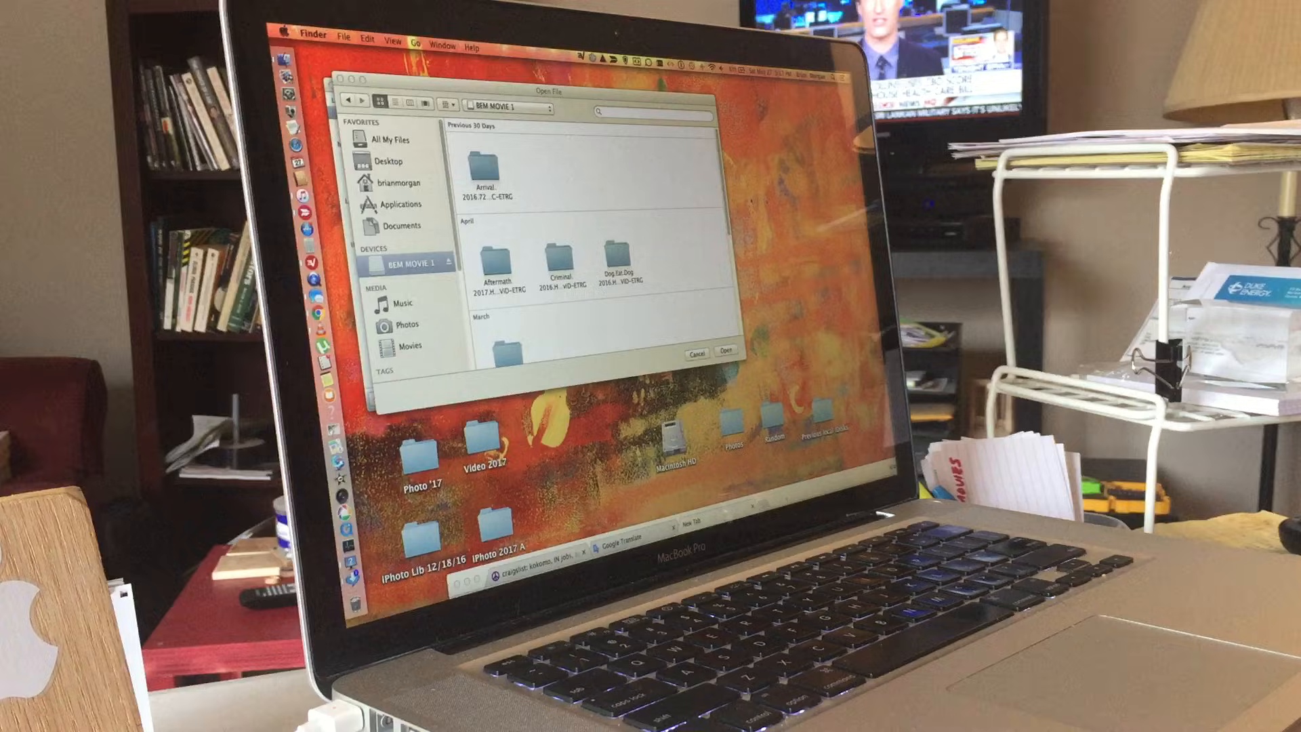
{"action": "left_click", "coordinate": [486, 179]}
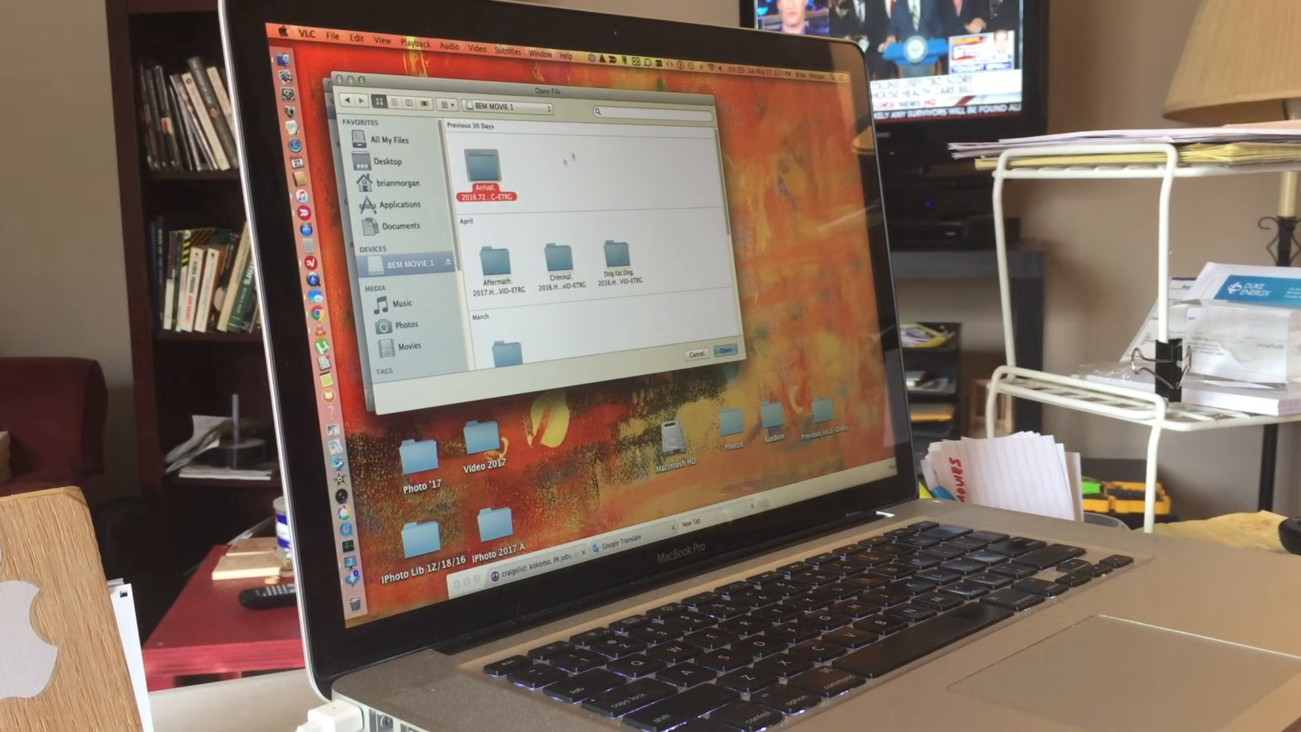
{"action": "left_click", "coordinate": [724, 350]}
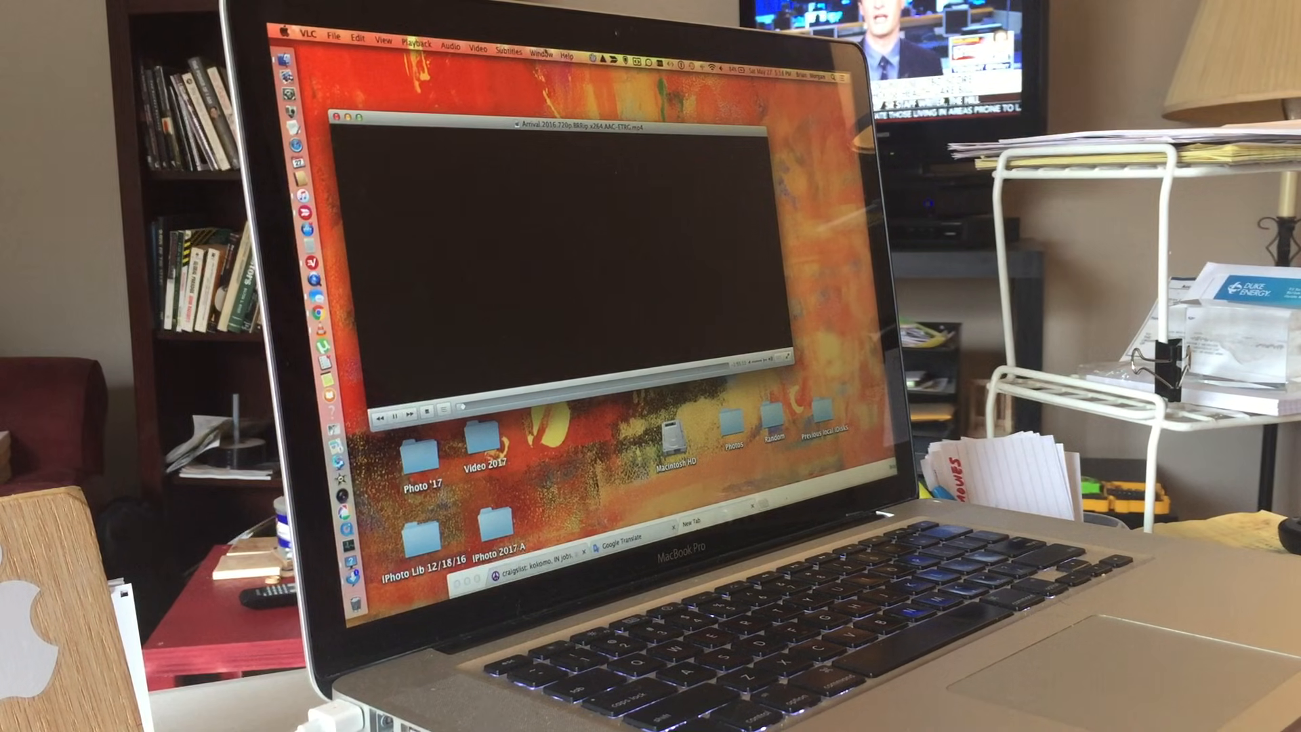
Step: Show the Window menu over the Arrival video to reach Track Synchronization
{"action": "left_click", "coordinate": [540, 32]}
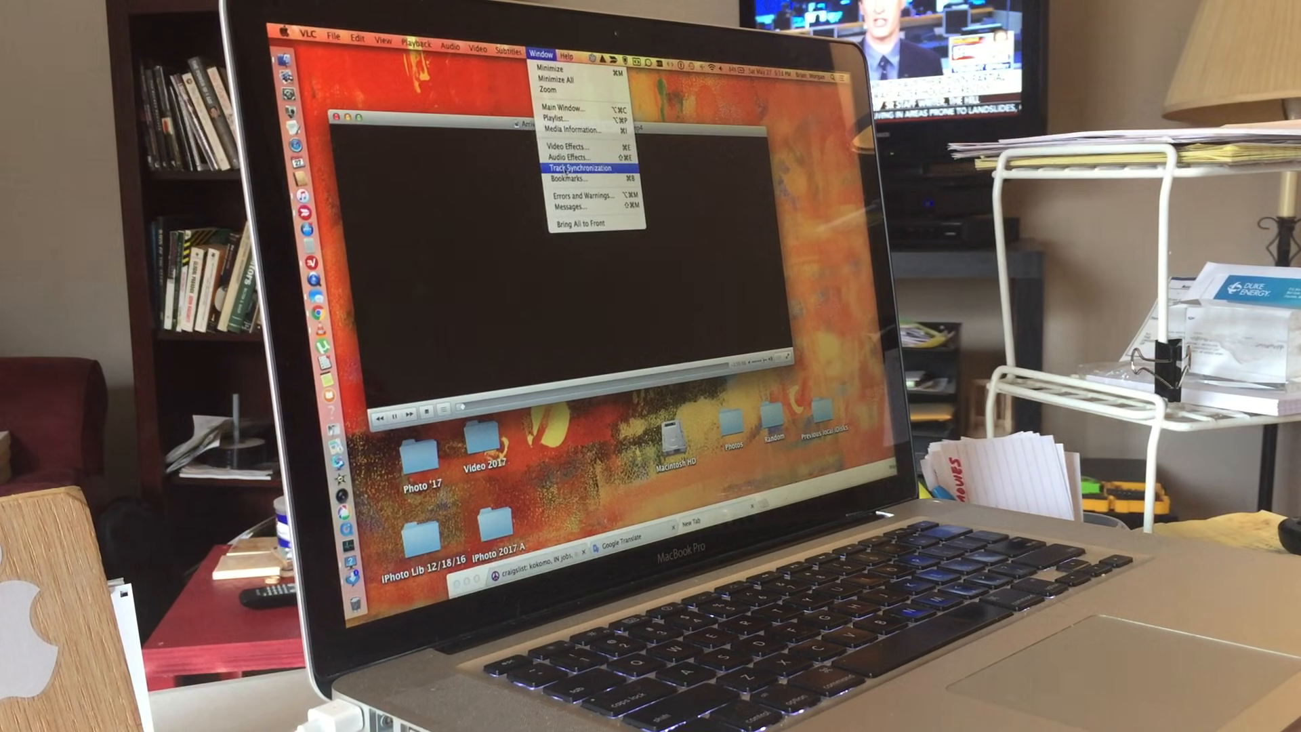